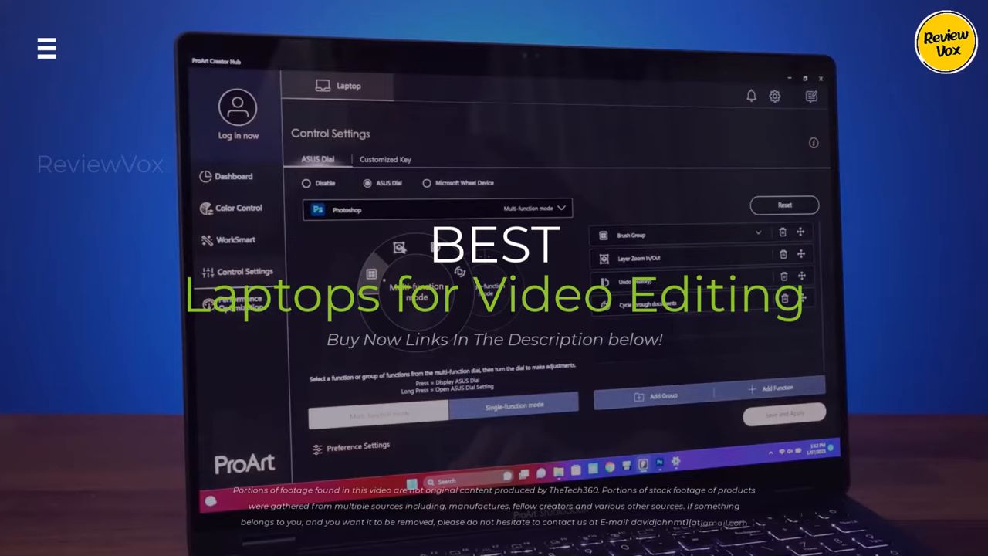
left_click(772, 389)
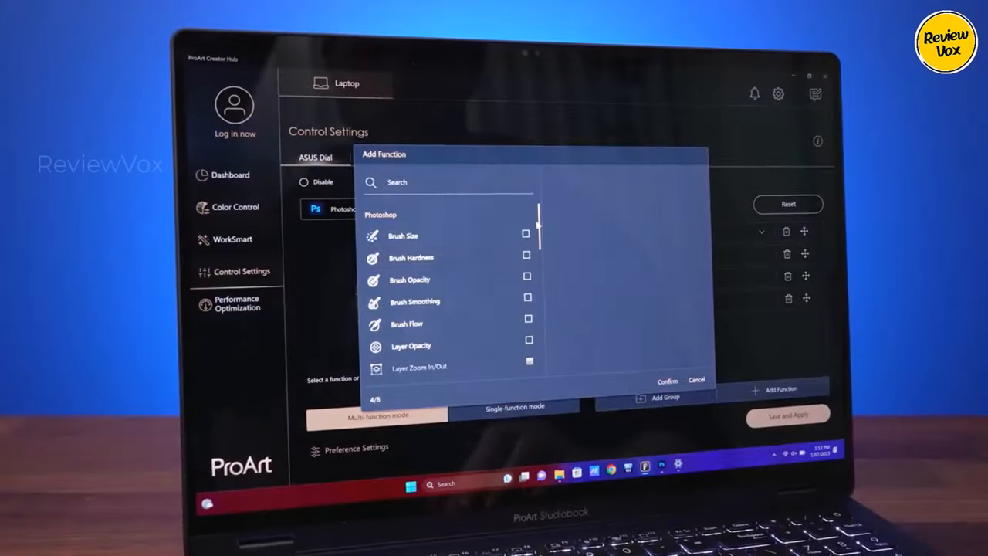
scroll("down", 3)
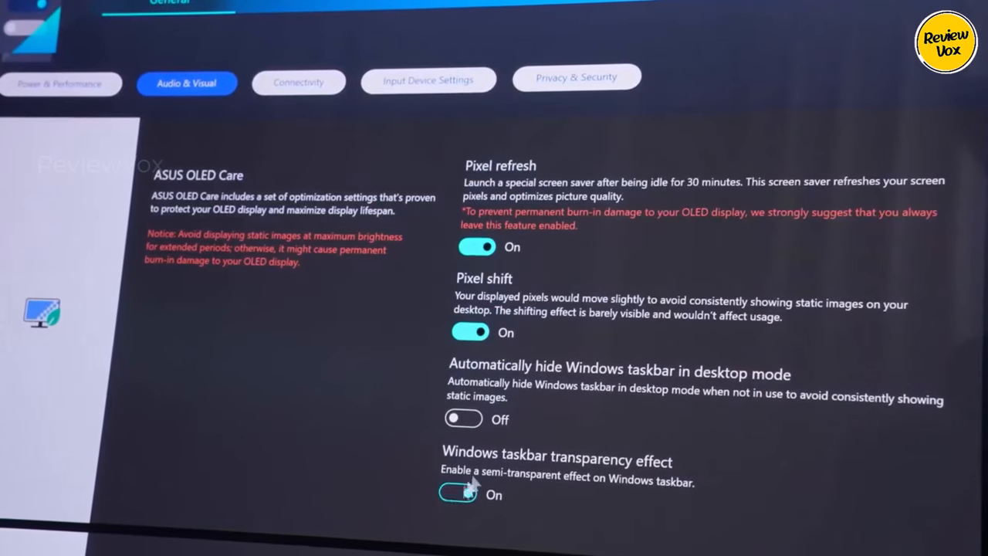
left_click(469, 333)
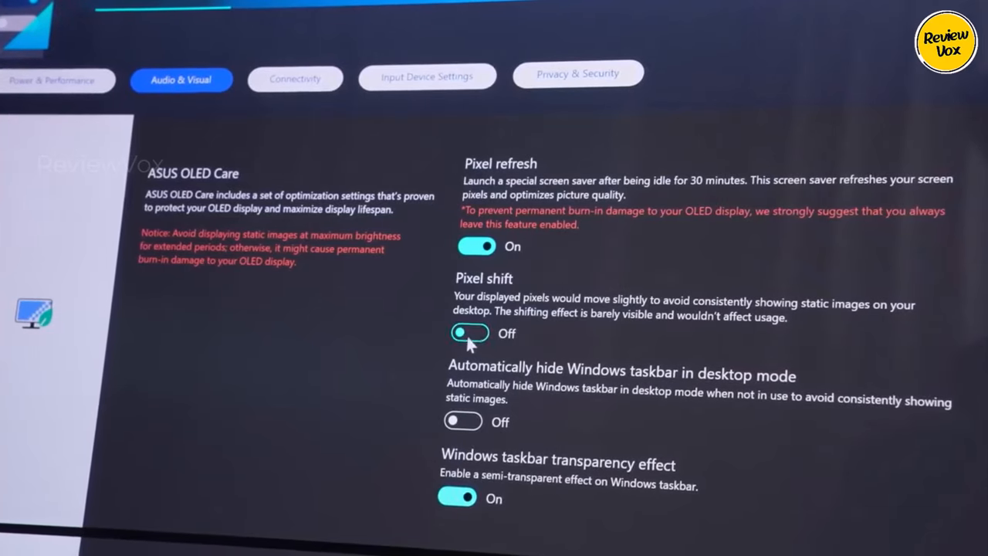